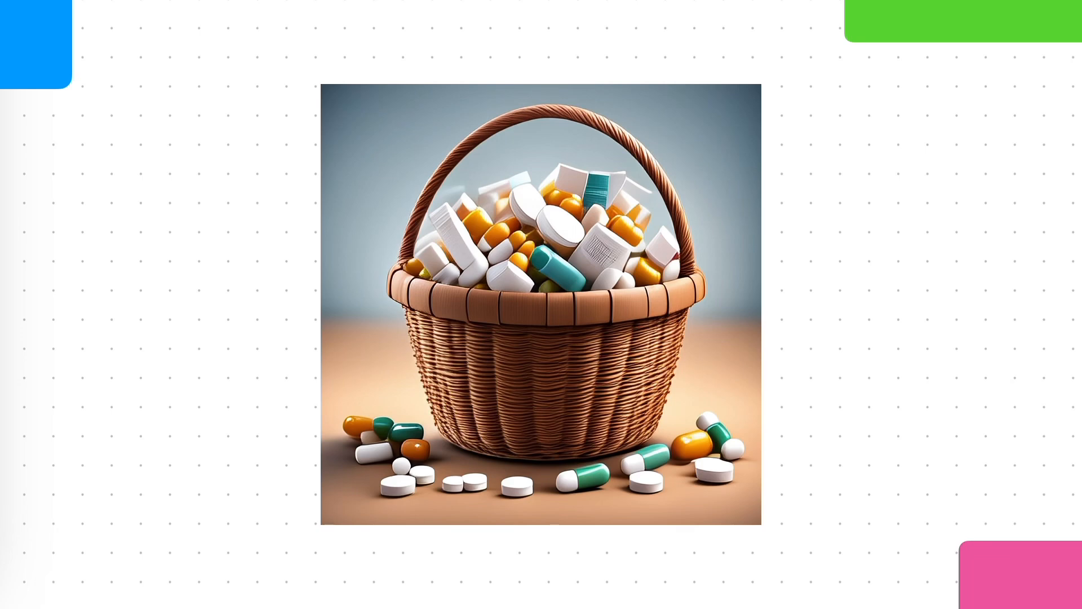
scroll(down, 3)
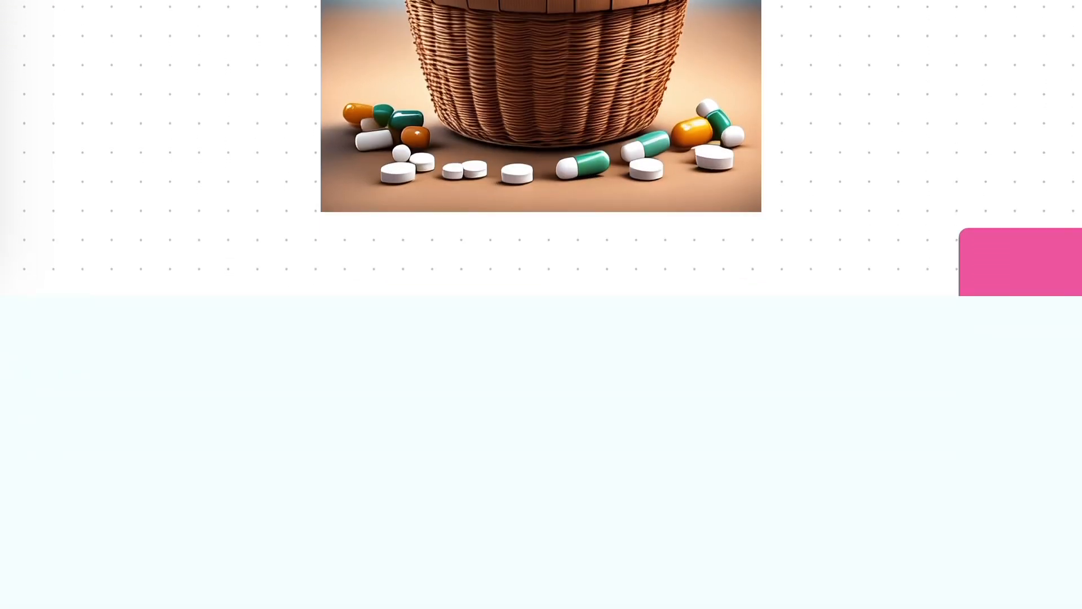